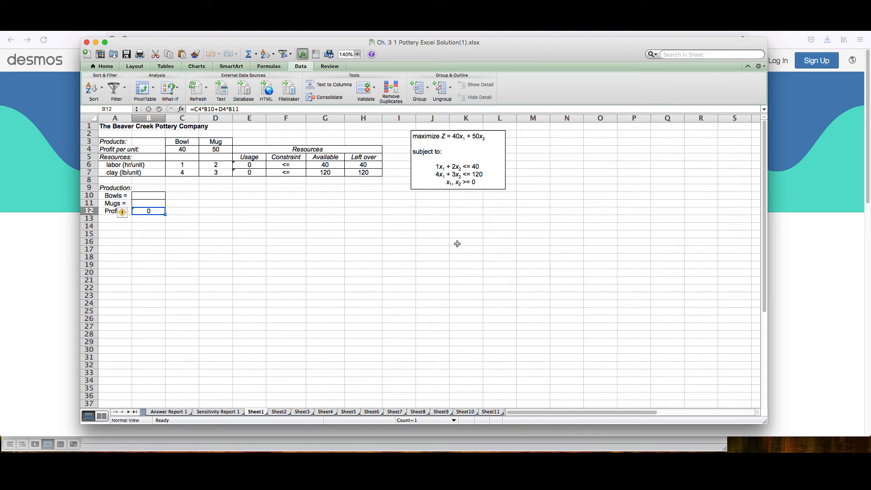
{"action": "mouse_move", "coordinate": [457, 201]}
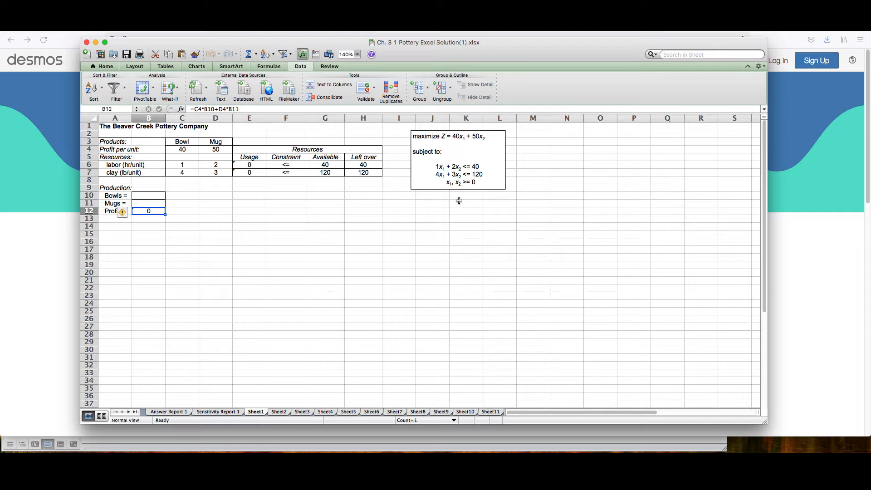
{"action": "mouse_move", "coordinate": [458, 208]}
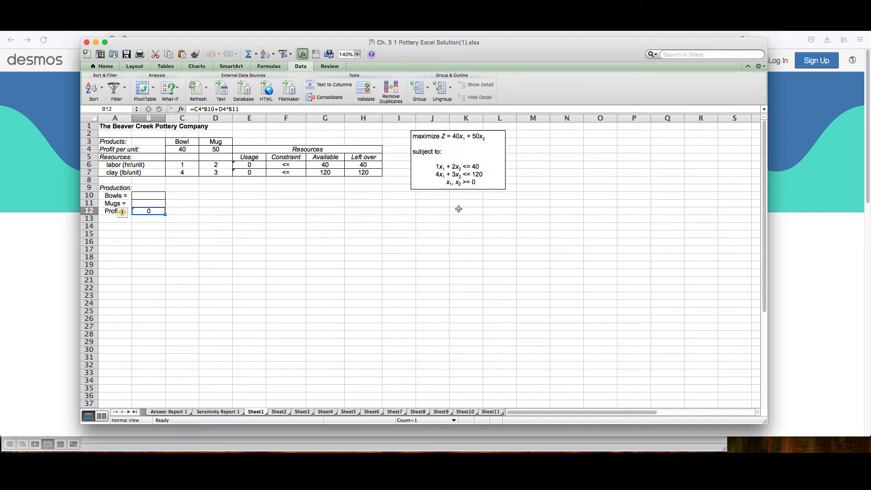
{"action": "mouse_move", "coordinate": [457, 213]}
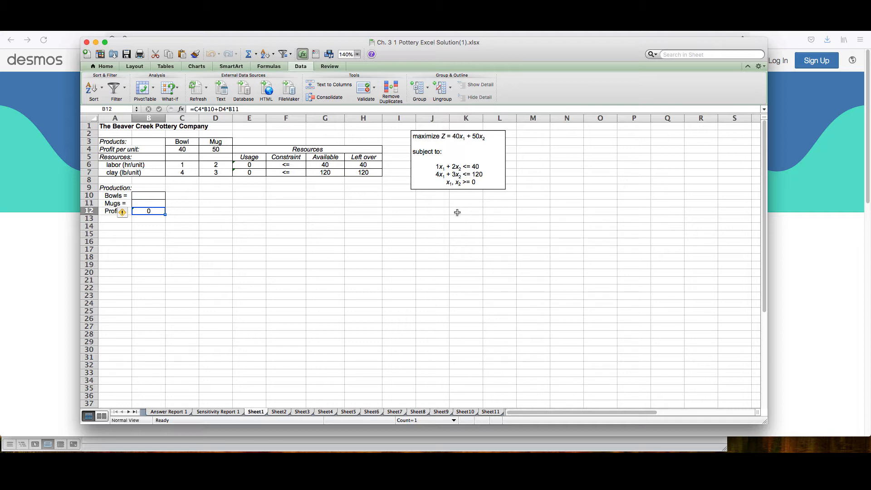
{"action": "mouse_move", "coordinate": [445, 199]}
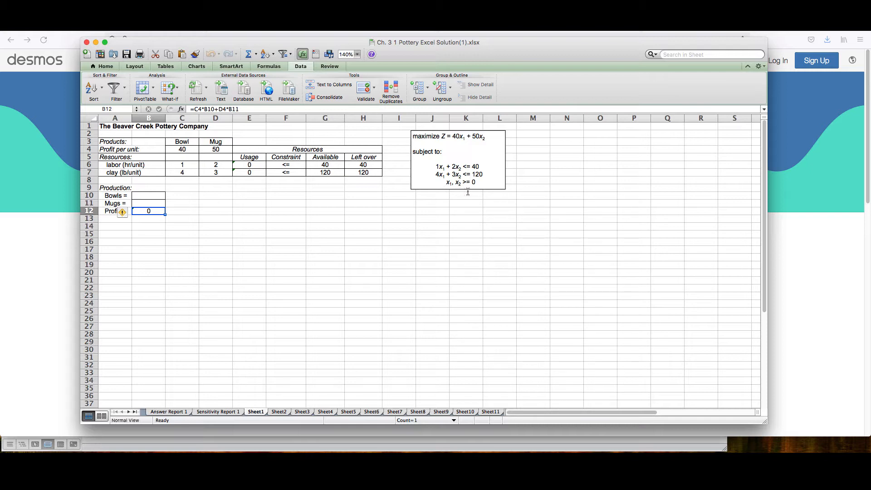
{"action": "mouse_move", "coordinate": [495, 243]}
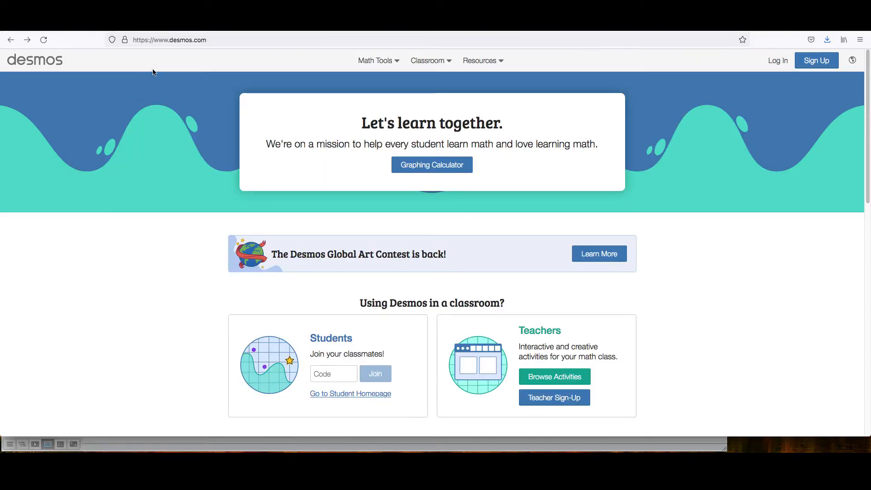
{"action": "mouse_move", "coordinate": [433, 279]}
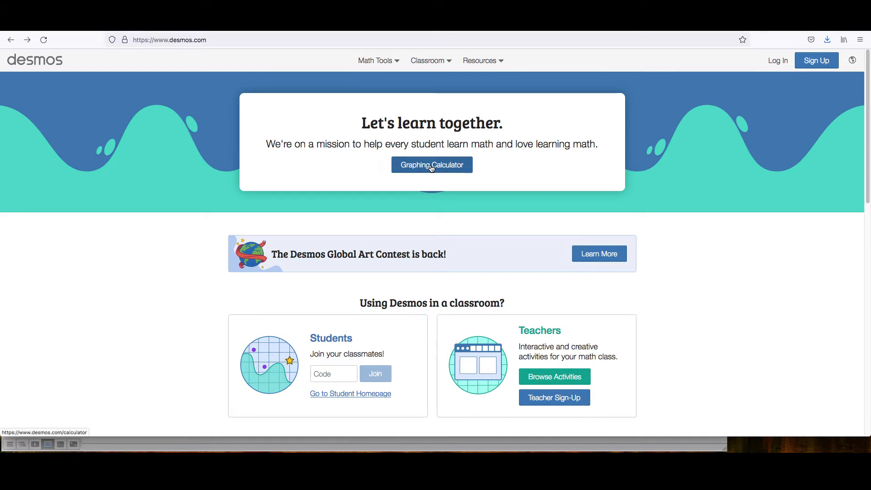
Launch a blank graphing calculator from the Desmos home page.
{"action": "left_click", "coordinate": [432, 164]}
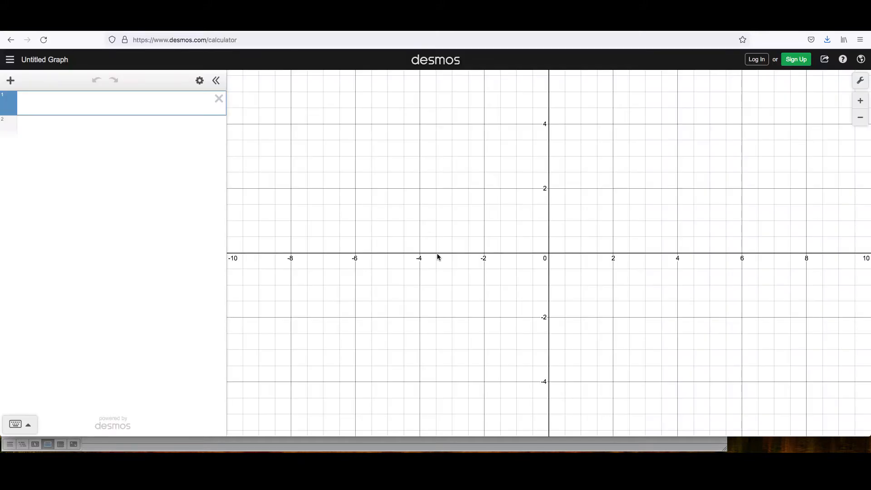
{"action": "mouse_move", "coordinate": [455, 357]}
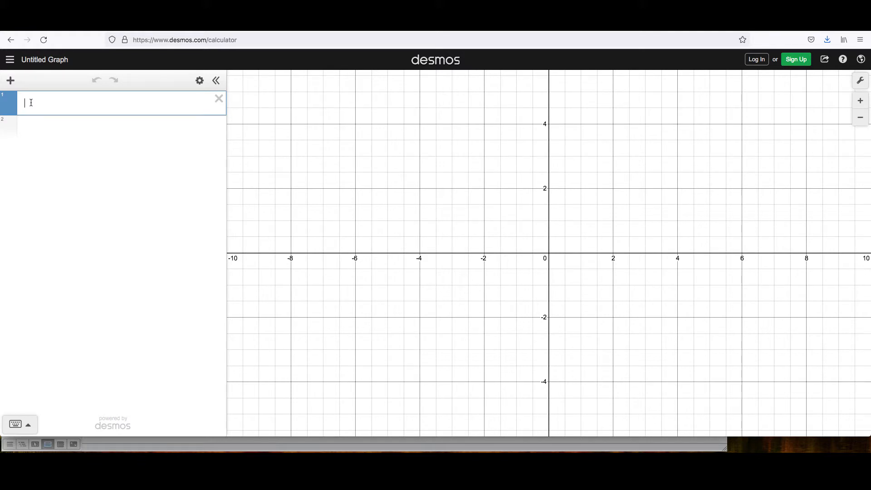
Enter the restrictions {x ≥ 0}{y ≥ 0} in expression line 1 using the keypad's ≥ key.
{"action": "type", "text": "{"}
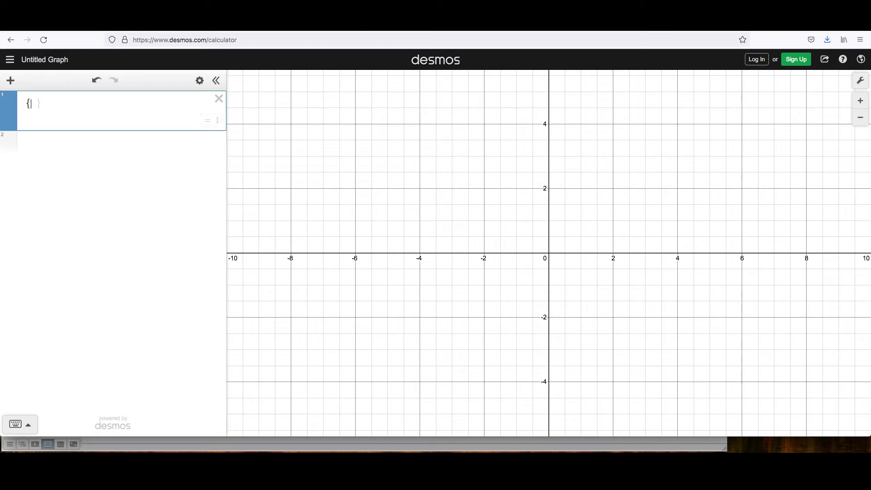
{"action": "type", "text": "x"}
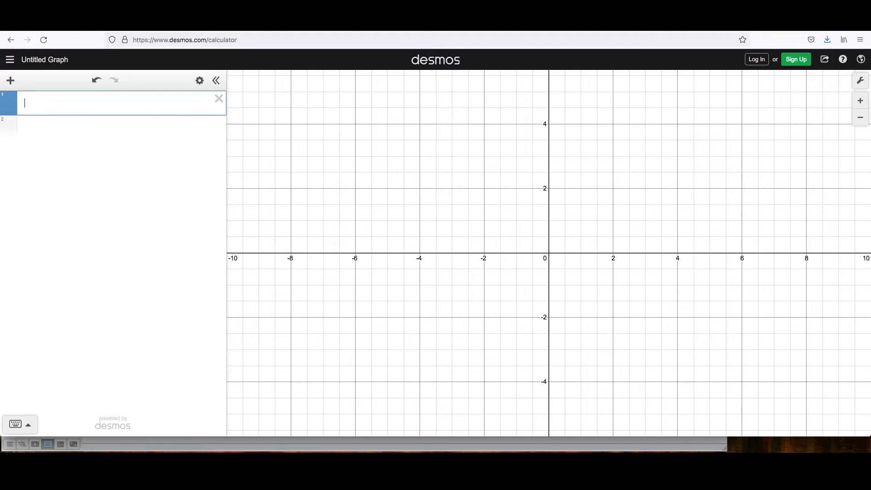
{"action": "type", "text": "{"}
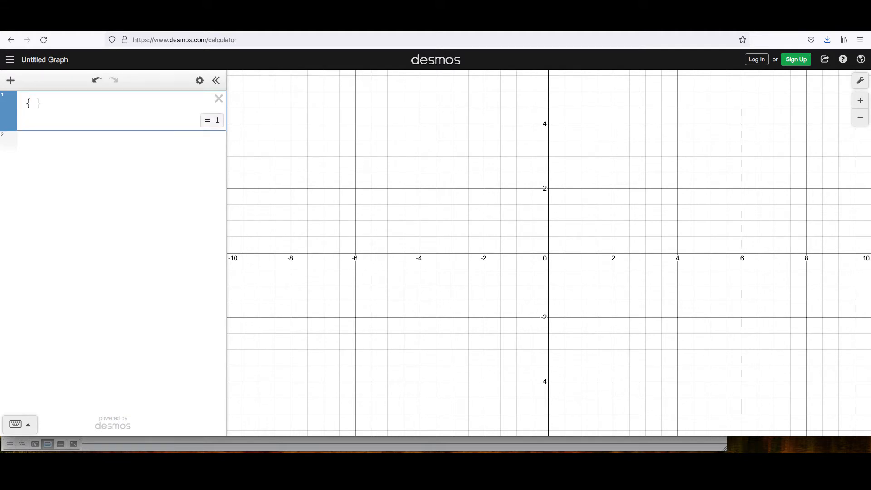
{"action": "mouse_move", "coordinate": [21, 425]}
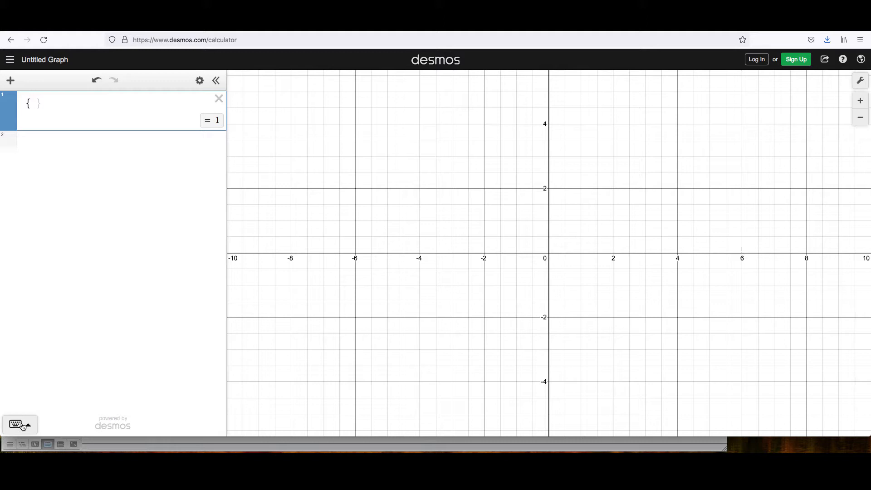
{"action": "type", "text": "x"}
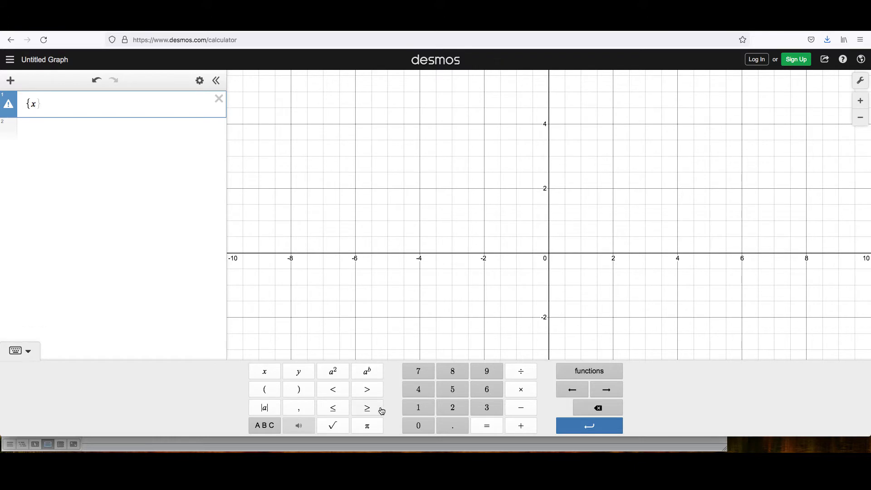
{"action": "mouse_move", "coordinate": [367, 414]}
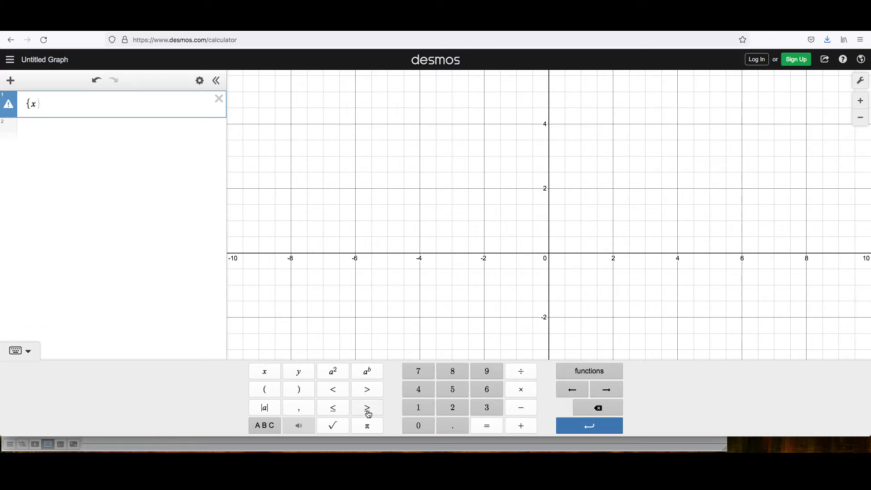
{"action": "left_click", "coordinate": [367, 407]}
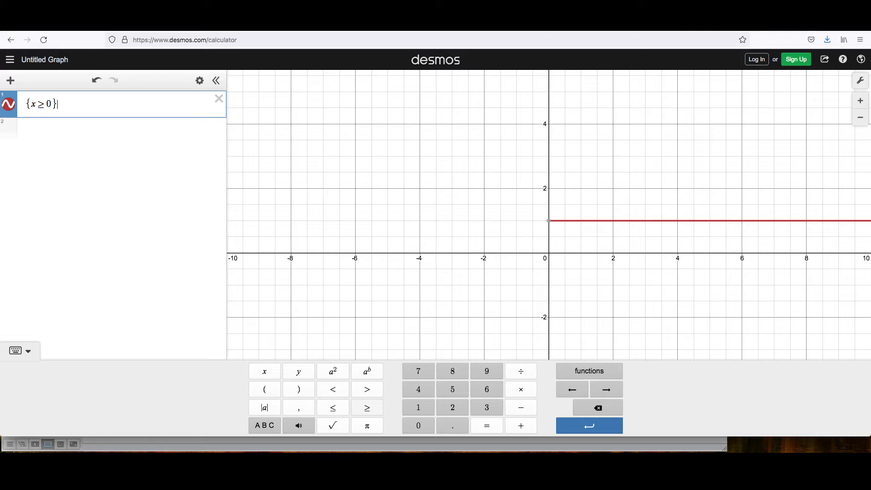
{"action": "type", "text": "{"}
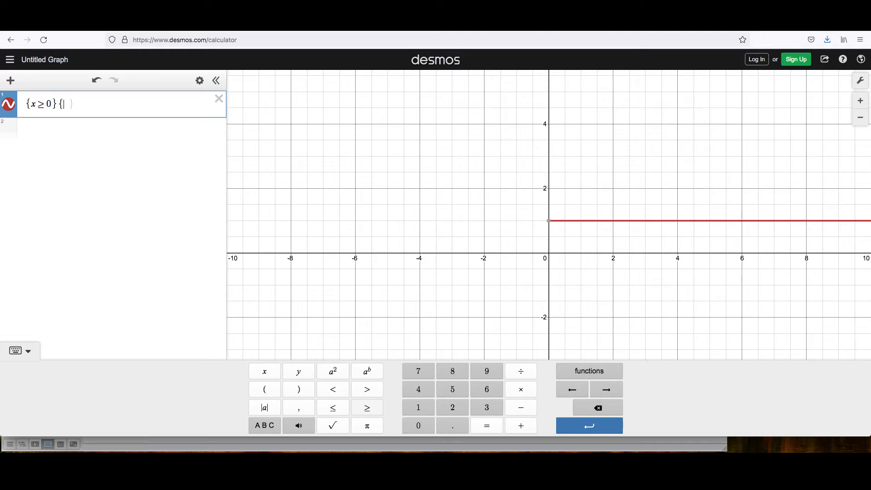
{"action": "type", "text": "y"}
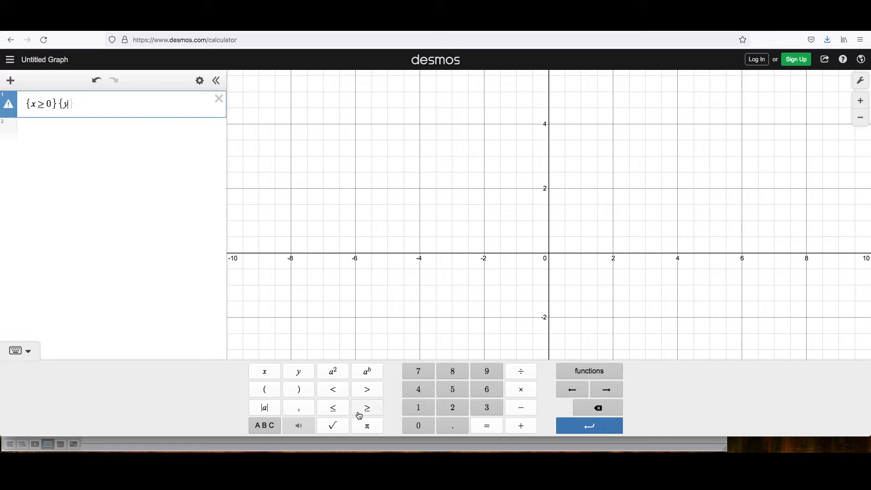
{"action": "type", "text": "≥0"}
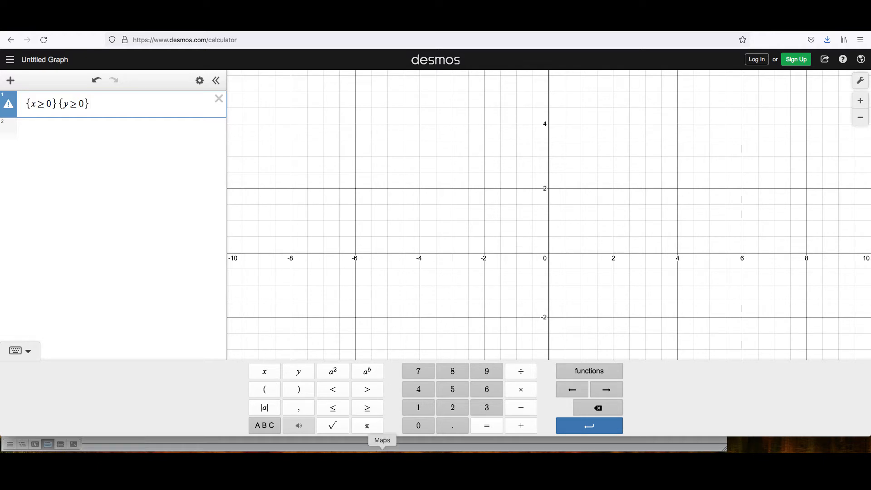
{"action": "mouse_move", "coordinate": [176, 301]}
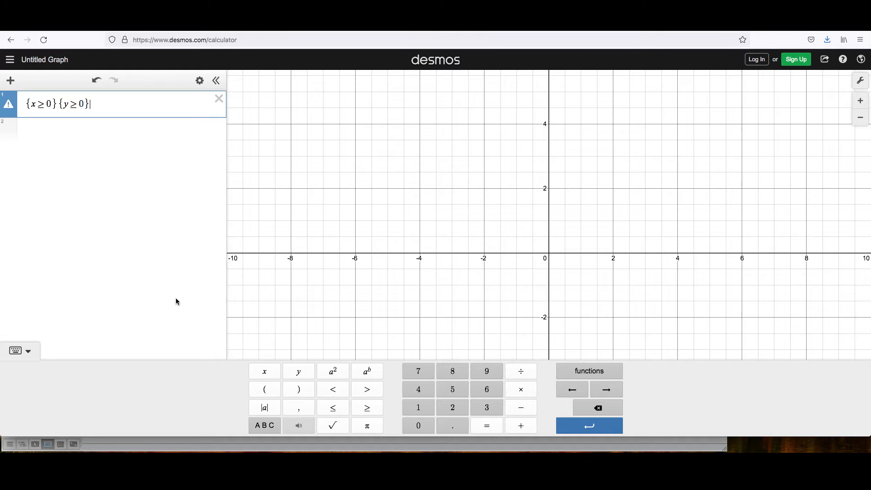
{"action": "mouse_move", "coordinate": [172, 299]}
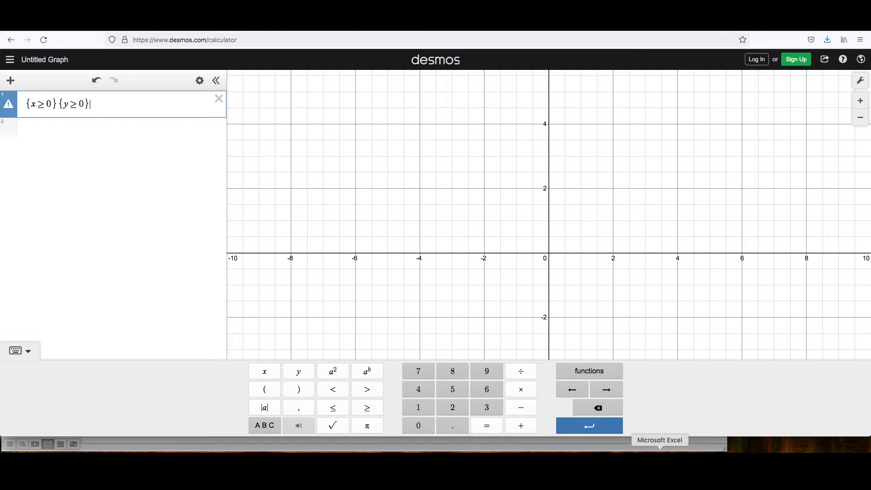
Switch to the Excel pottery workbook to read the constraint equations.
{"action": "left_click", "coordinate": [660, 439]}
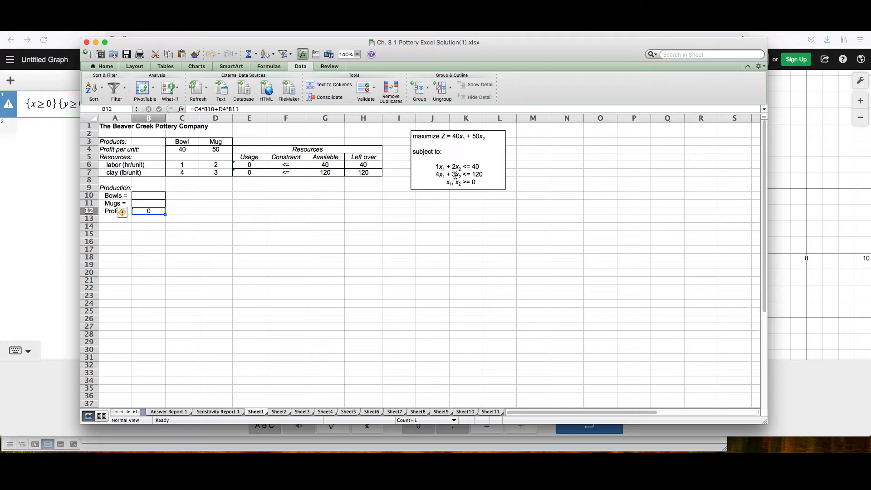
{"action": "mouse_move", "coordinate": [469, 327]}
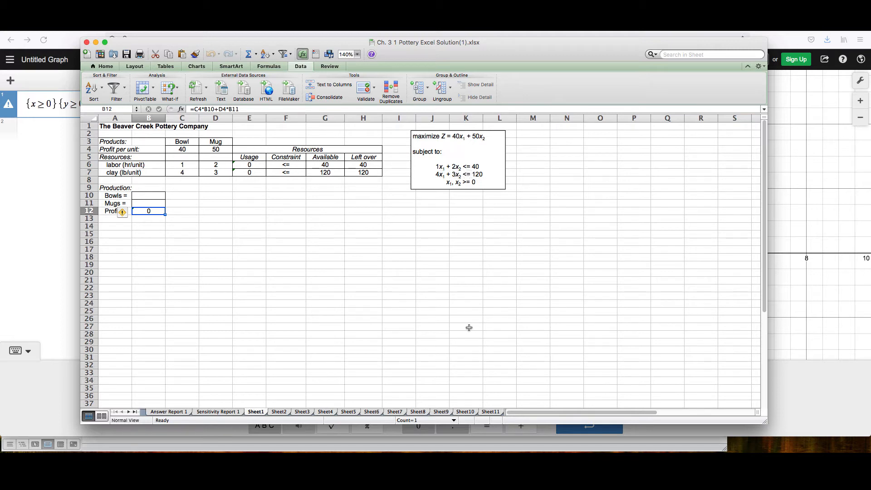
{"action": "mouse_move", "coordinate": [422, 305]}
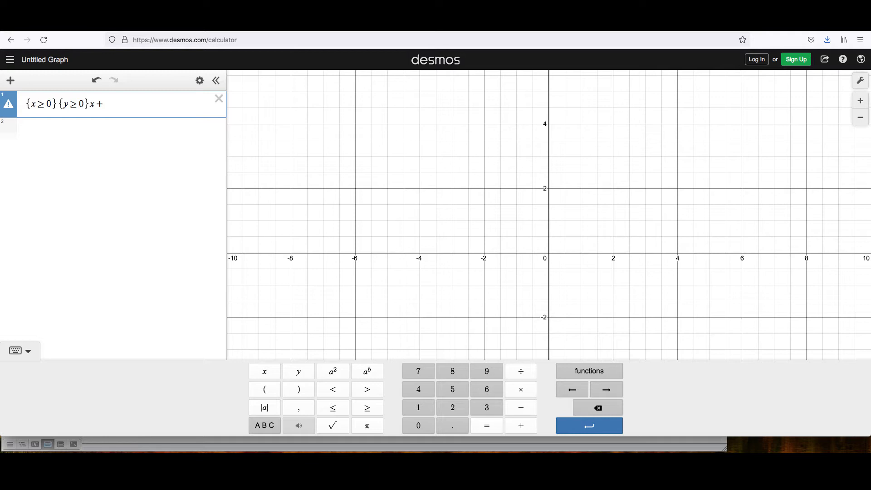
Append x + 2y ≤ 40 so expression 1 shades the labour constraint region.
{"action": "type", "text": "2y"}
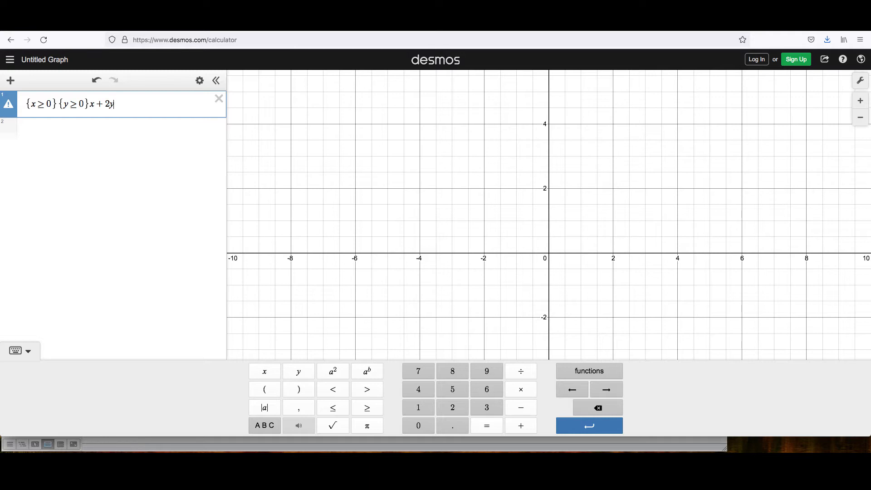
{"action": "left_click", "coordinate": [332, 407]}
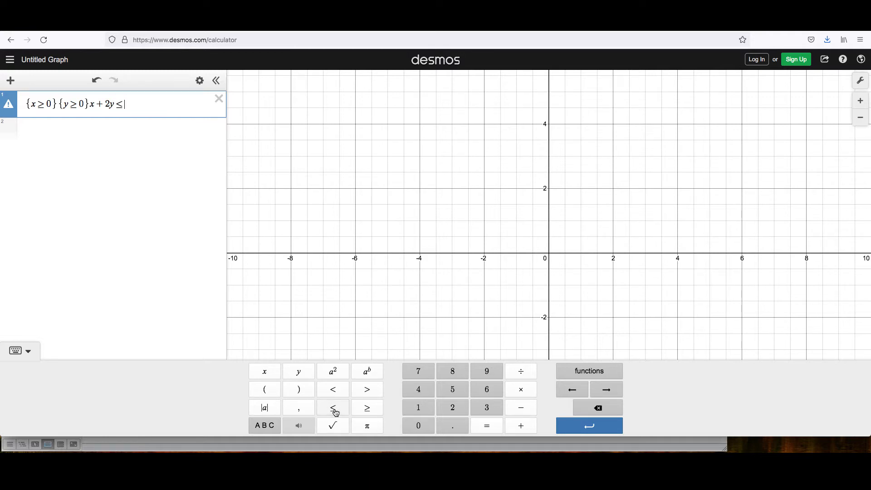
{"action": "type", "text": "0"}
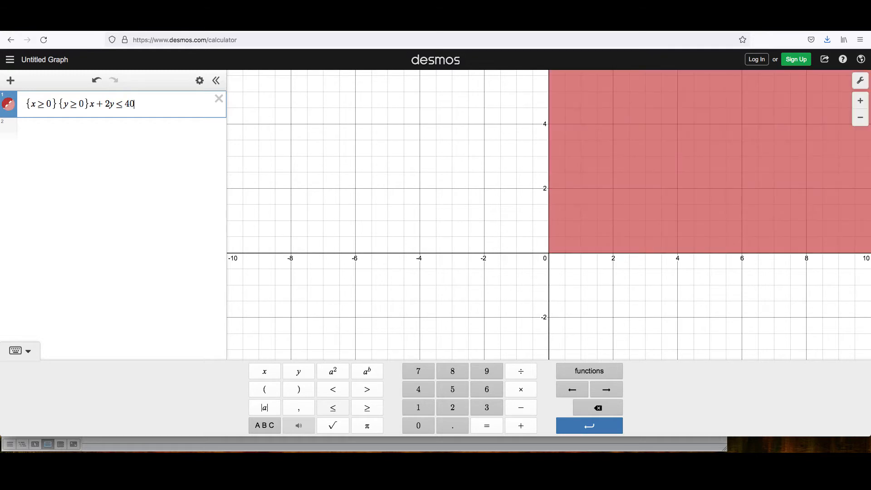
{"action": "mouse_move", "coordinate": [729, 411]}
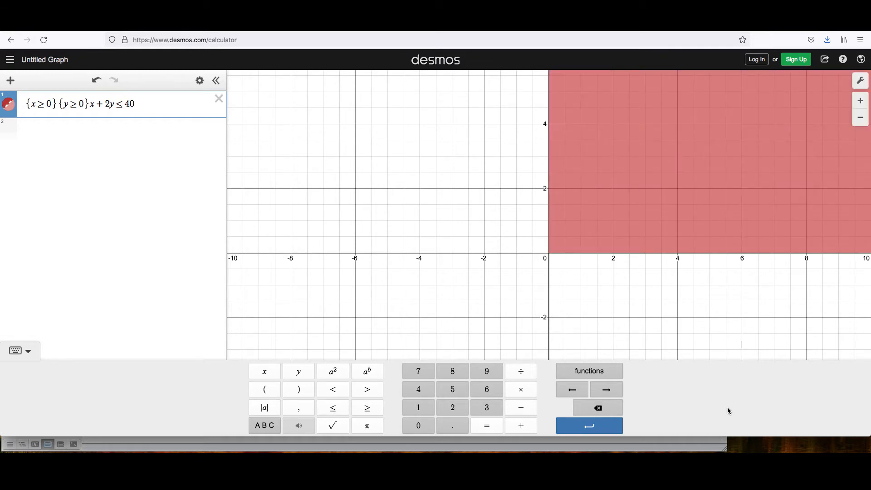
{"action": "mouse_move", "coordinate": [656, 189]}
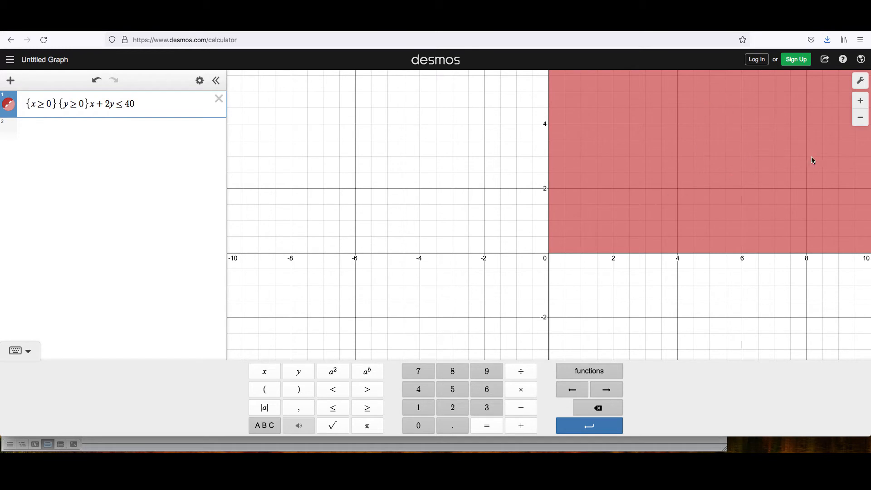
{"action": "mouse_move", "coordinate": [702, 183]}
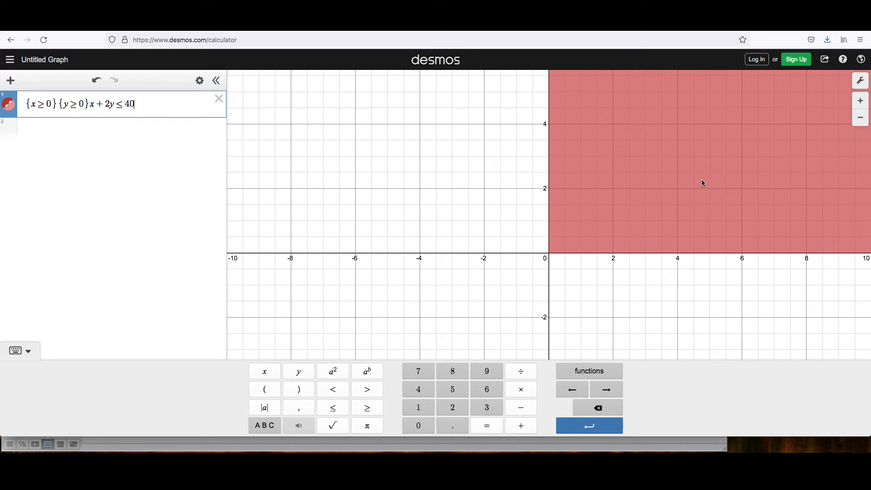
{"action": "mouse_move", "coordinate": [858, 117]}
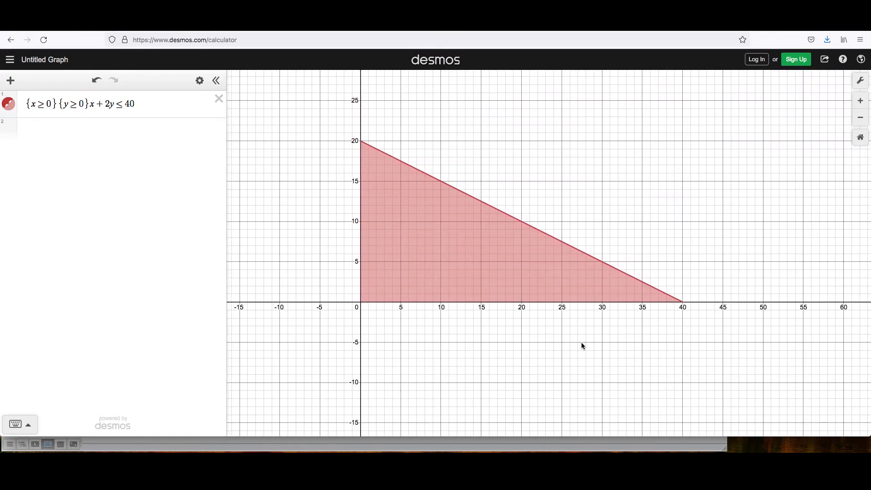
{"action": "mouse_move", "coordinate": [470, 272]}
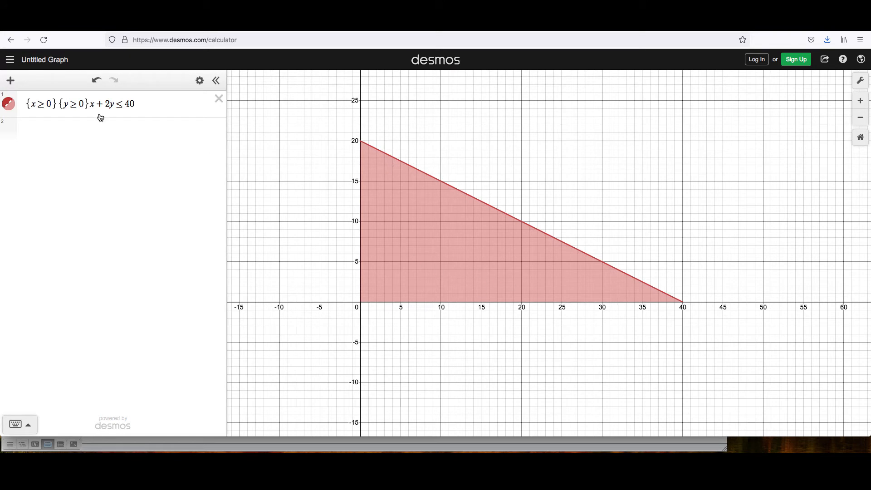
Zoom out so the shaded triangle from (0,20) to (40,0) is fully visible.
{"action": "left_click", "coordinate": [110, 130]}
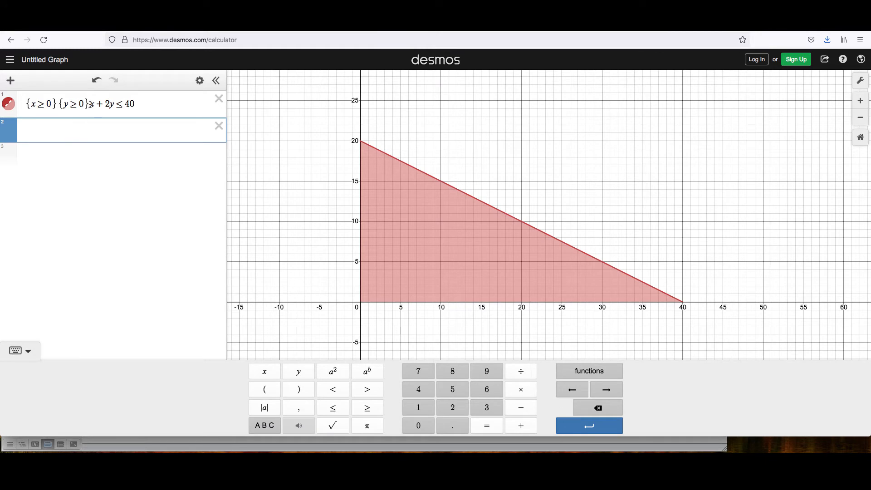
Copy {x ≥ 0}{y ≥ 0} into expression 2, then bring the Excel workbook forward.
{"action": "left_click", "coordinate": [55, 104]}
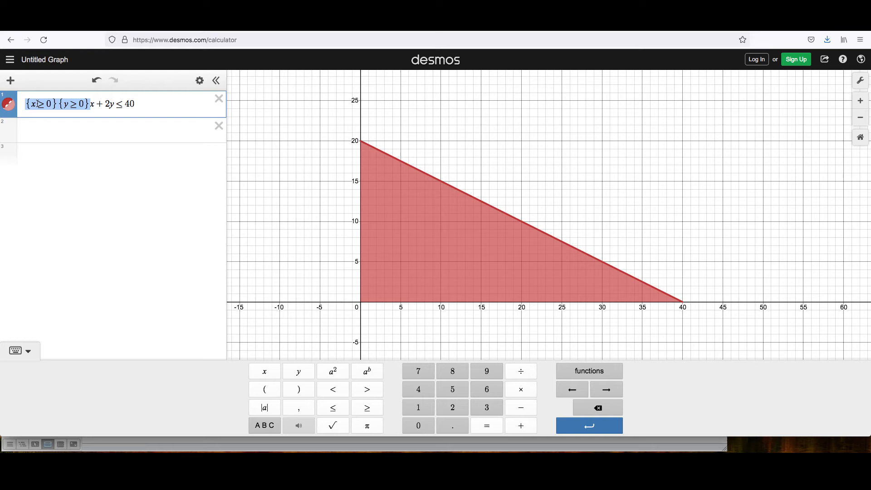
{"action": "left_click", "coordinate": [111, 130]}
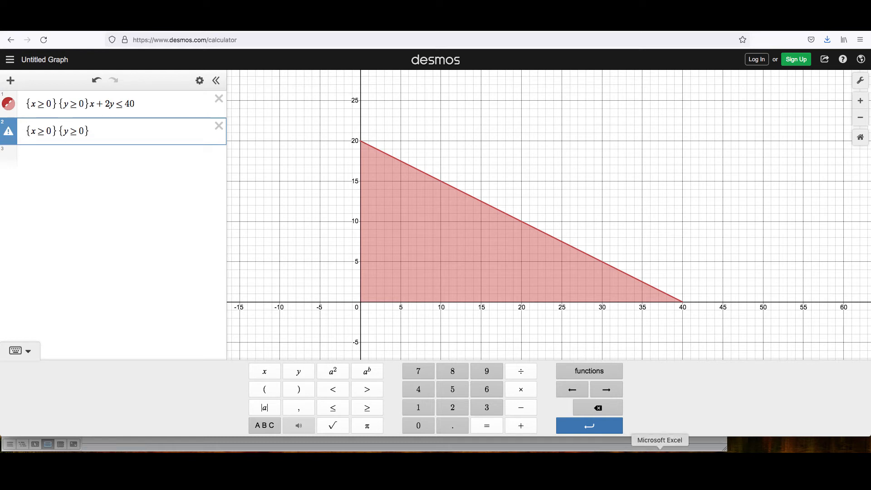
{"action": "left_click", "coordinate": [659, 440]}
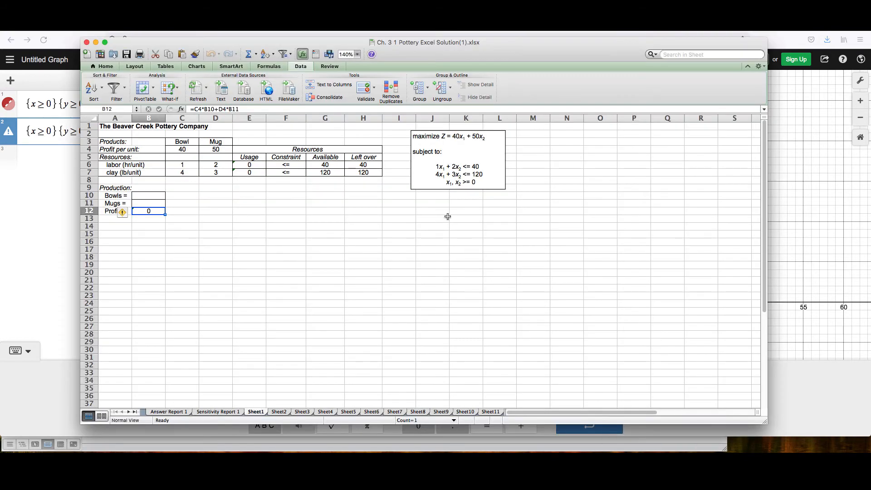
{"action": "mouse_move", "coordinate": [443, 183]}
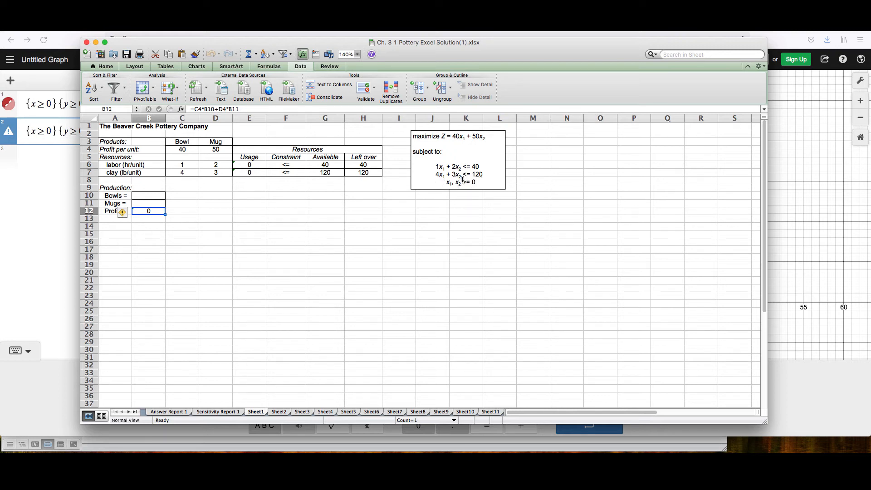
{"action": "mouse_move", "coordinate": [443, 183]}
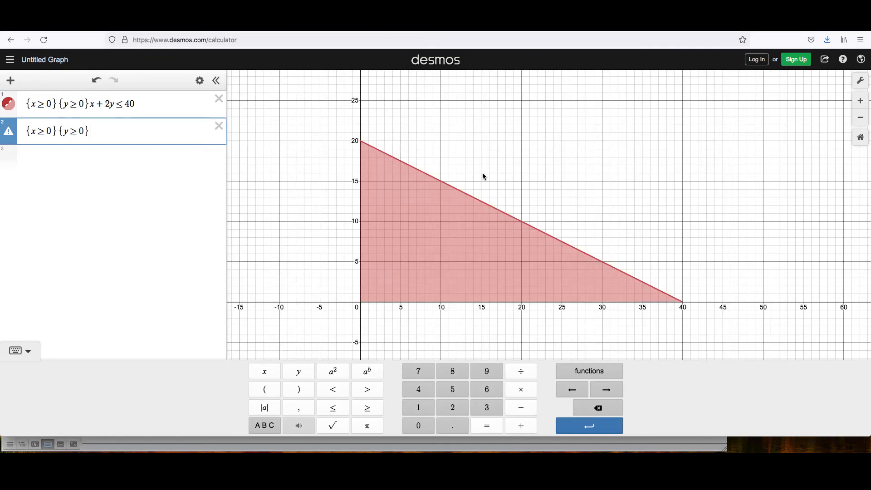
Complete expression 2 with 4x + 3y ≤ 120, shading the second constraint region.
{"action": "type", "text": "4x"}
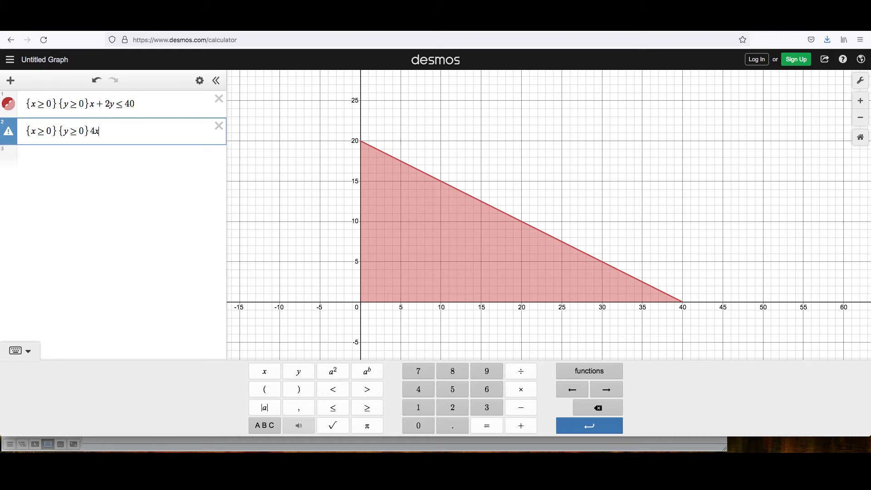
{"action": "type", "text": "+3"}
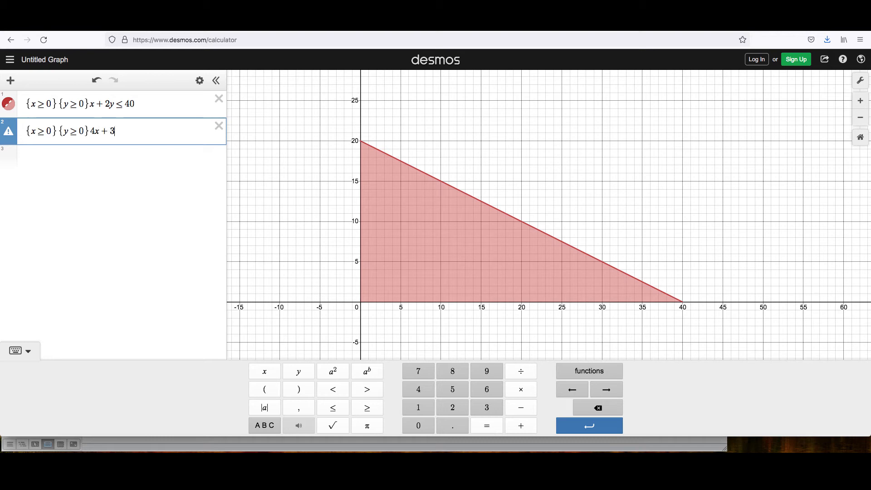
{"action": "type", "text": "y"}
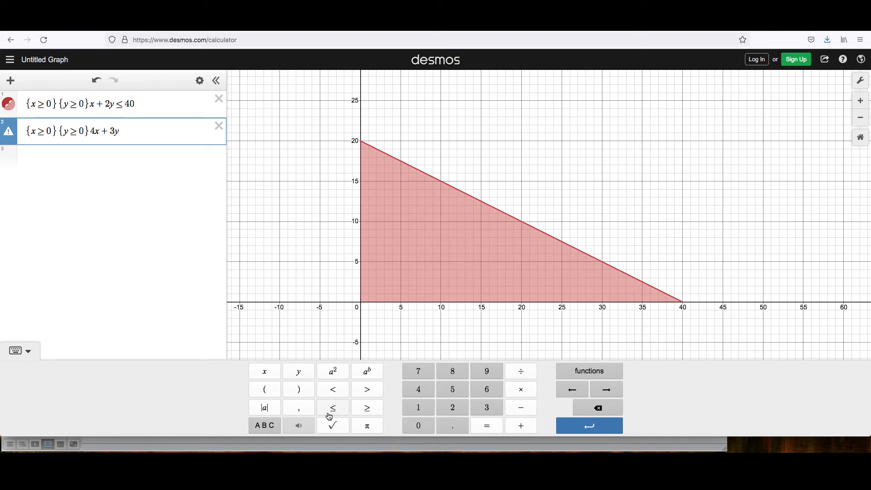
{"action": "type", "text": "≤120"}
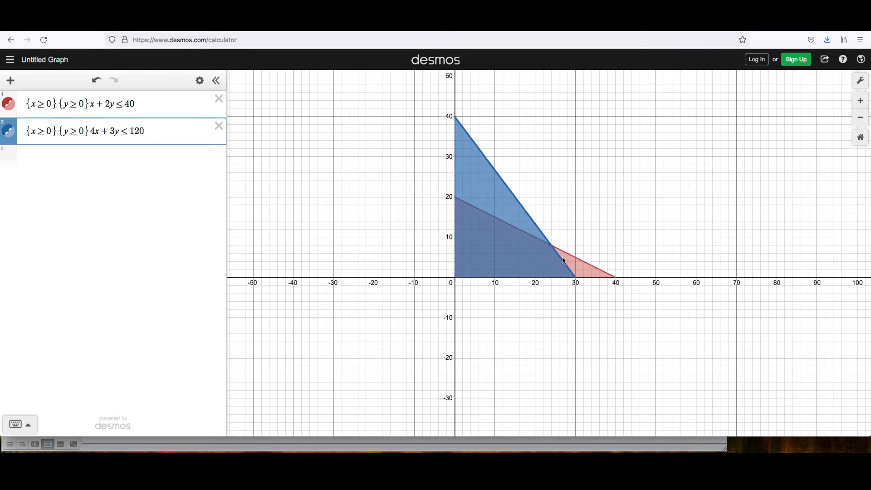
{"action": "mouse_move", "coordinate": [683, 267]}
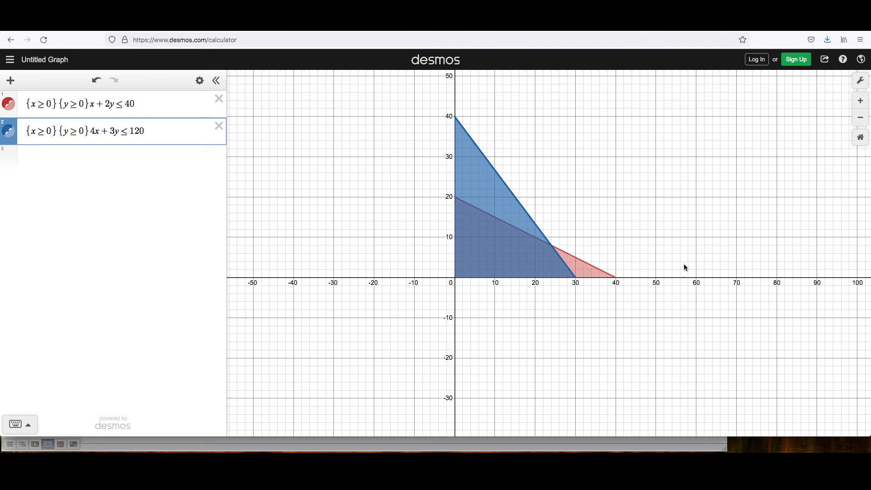
{"action": "mouse_move", "coordinate": [675, 203]}
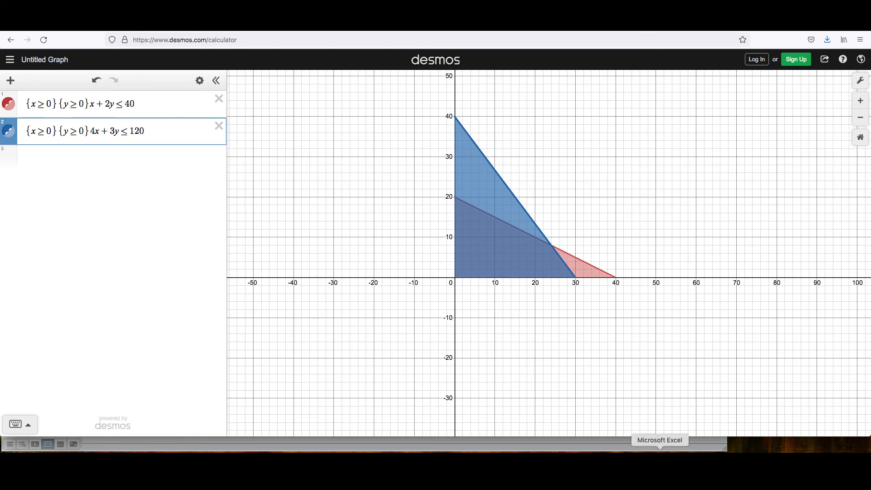
Bring the Excel pottery workbook back to the front.
{"action": "left_click", "coordinate": [660, 439]}
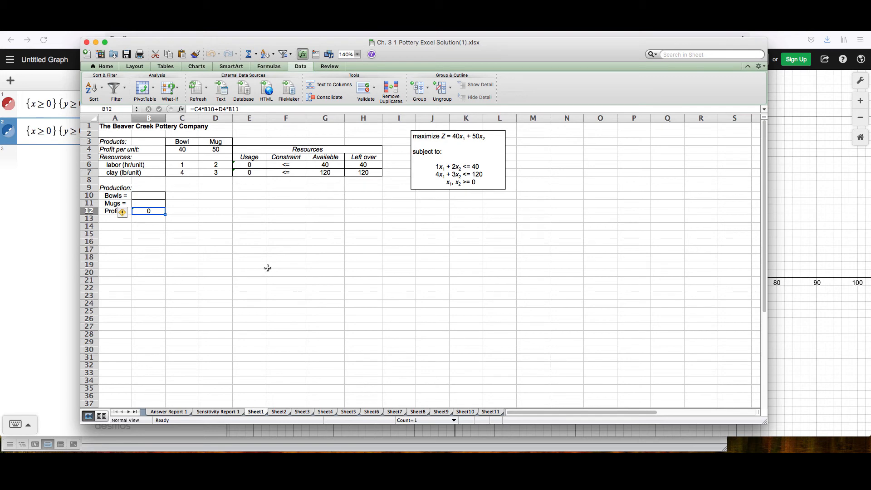
{"action": "mouse_move", "coordinate": [636, 297]}
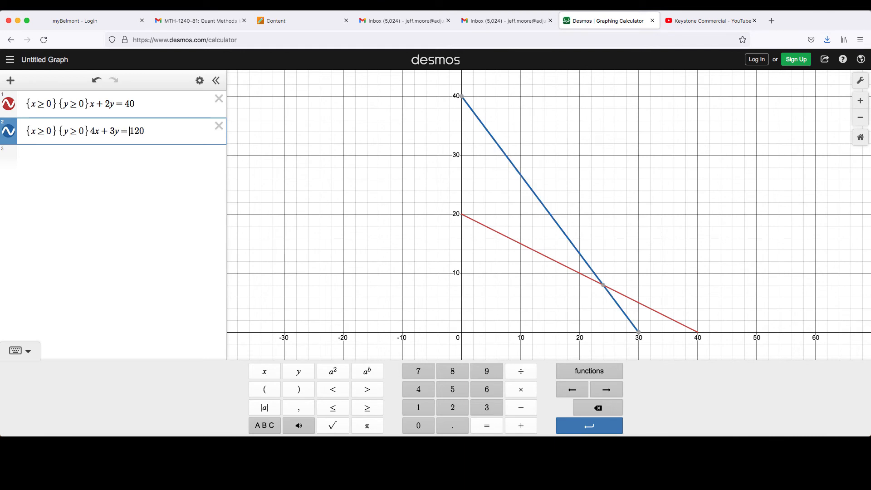
{"action": "mouse_move", "coordinate": [592, 288]}
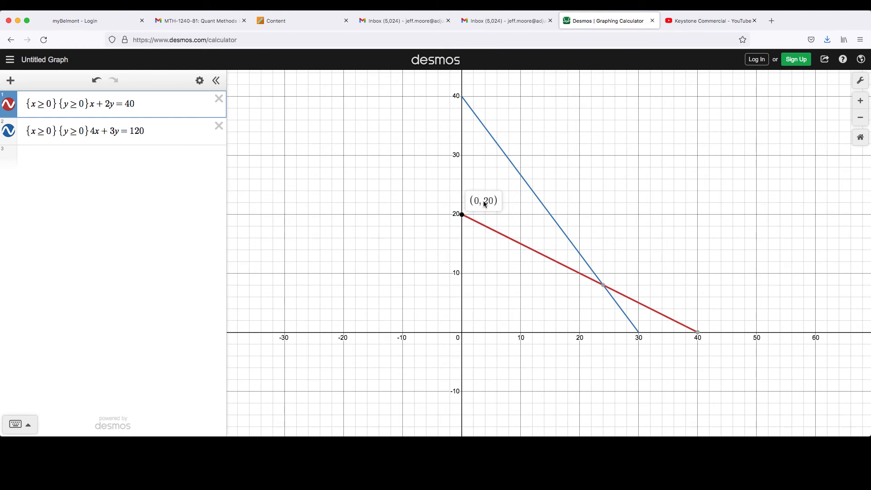
{"action": "mouse_move", "coordinate": [476, 217]}
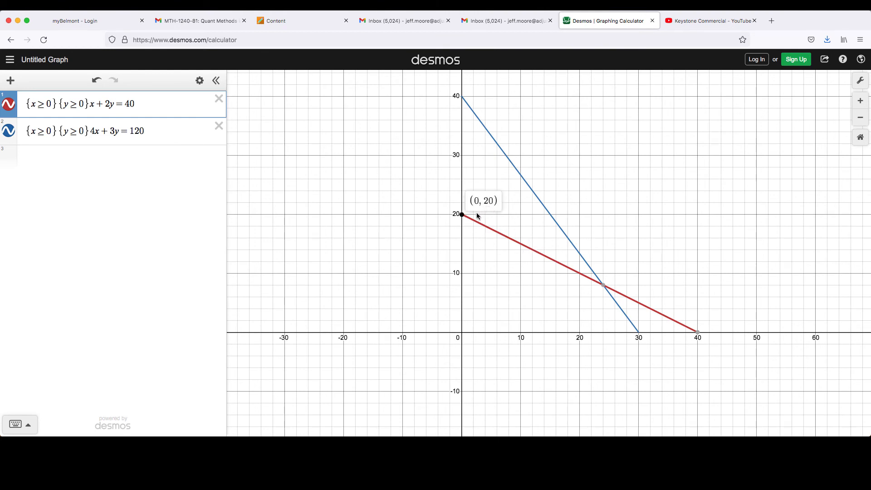
{"action": "mouse_move", "coordinate": [476, 292]}
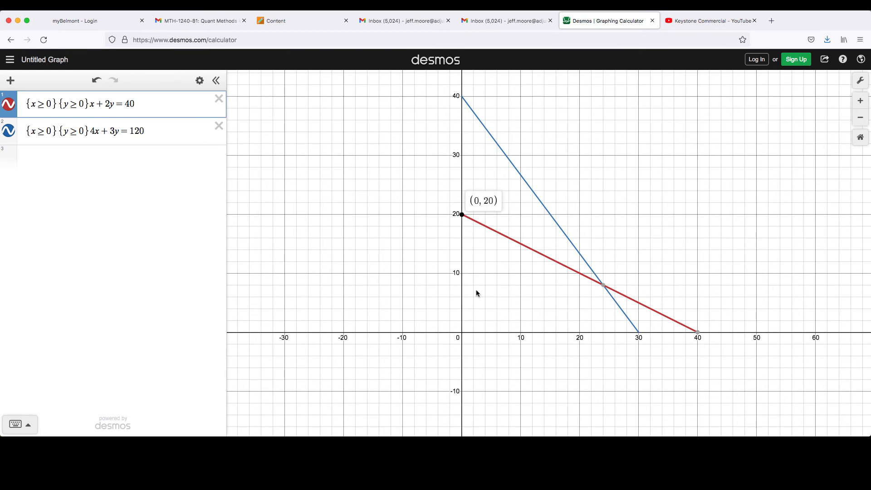
{"action": "mouse_move", "coordinate": [612, 315]}
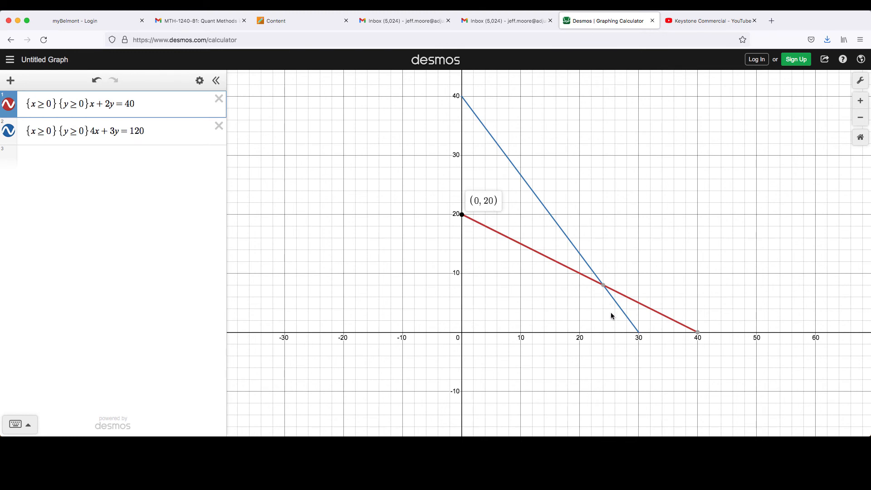
{"action": "mouse_move", "coordinate": [527, 309]}
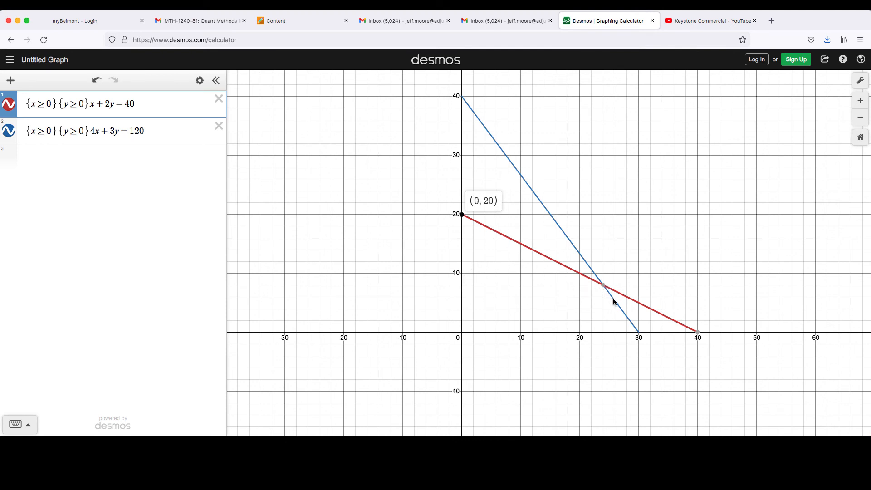
{"action": "mouse_move", "coordinate": [466, 335]}
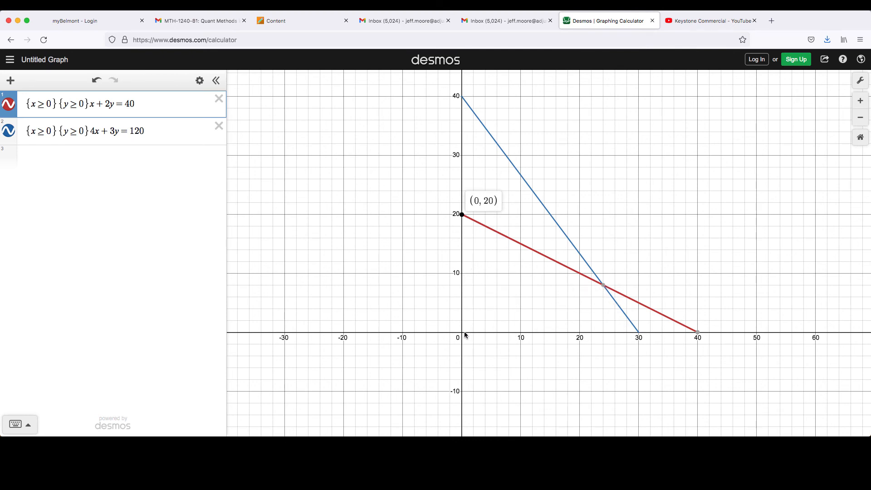
{"action": "mouse_move", "coordinate": [462, 222]}
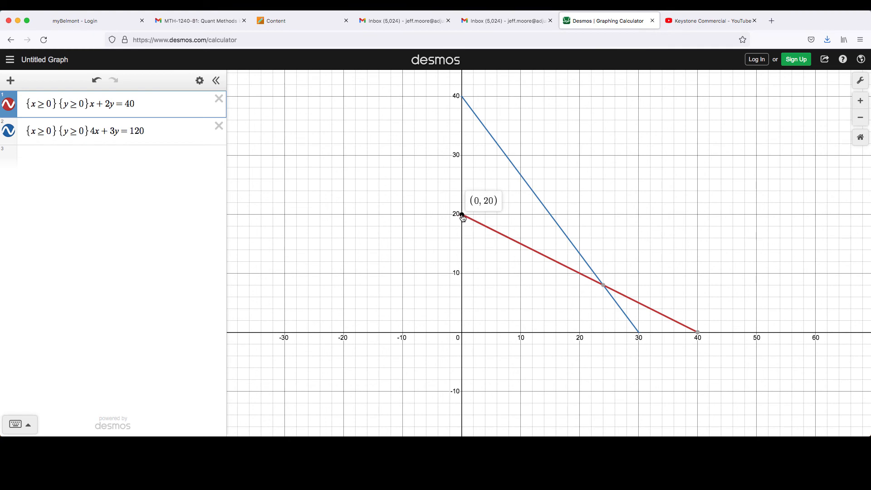
{"action": "mouse_move", "coordinate": [602, 287]}
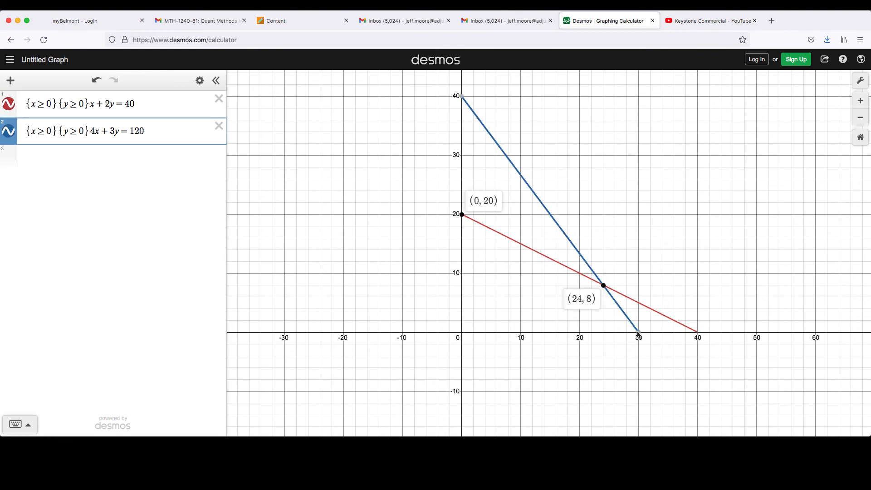
{"action": "mouse_move", "coordinate": [637, 332]}
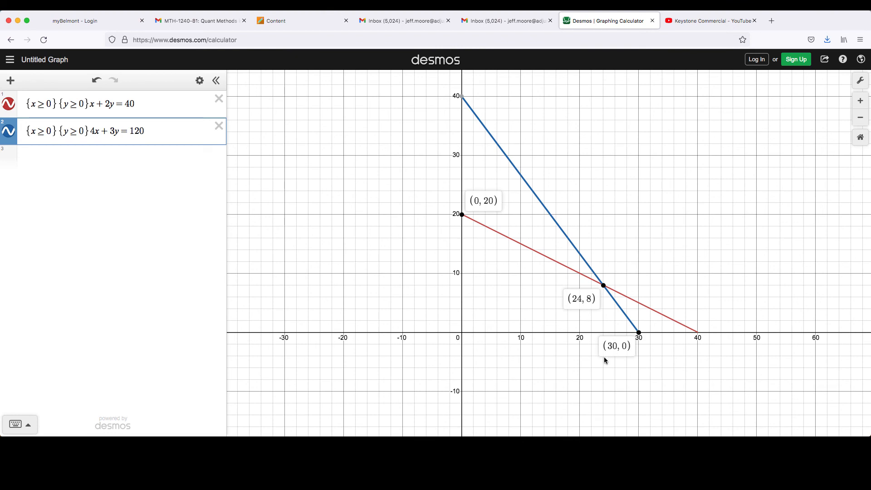
{"action": "mouse_move", "coordinate": [405, 363]}
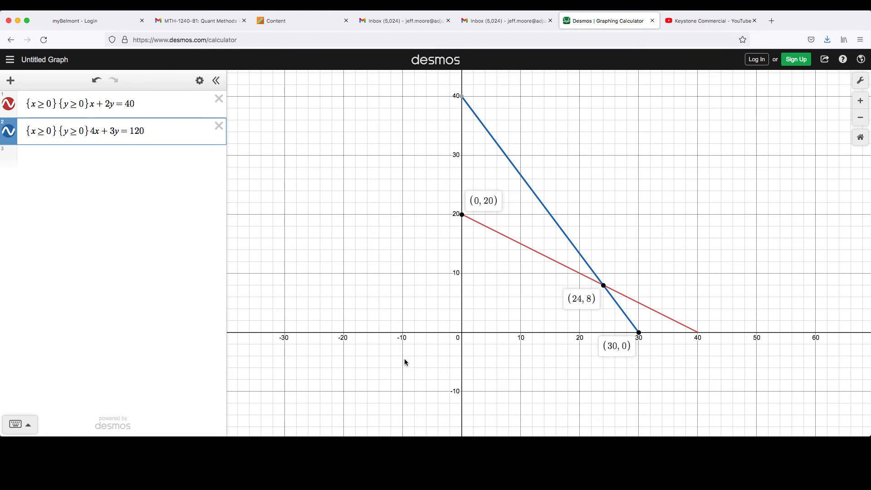
{"action": "mouse_move", "coordinate": [580, 333]}
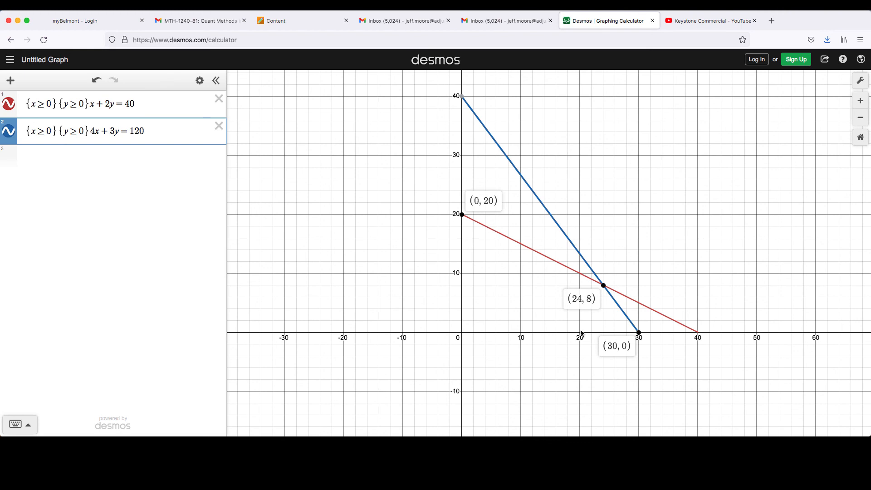
{"action": "mouse_move", "coordinate": [353, 325]}
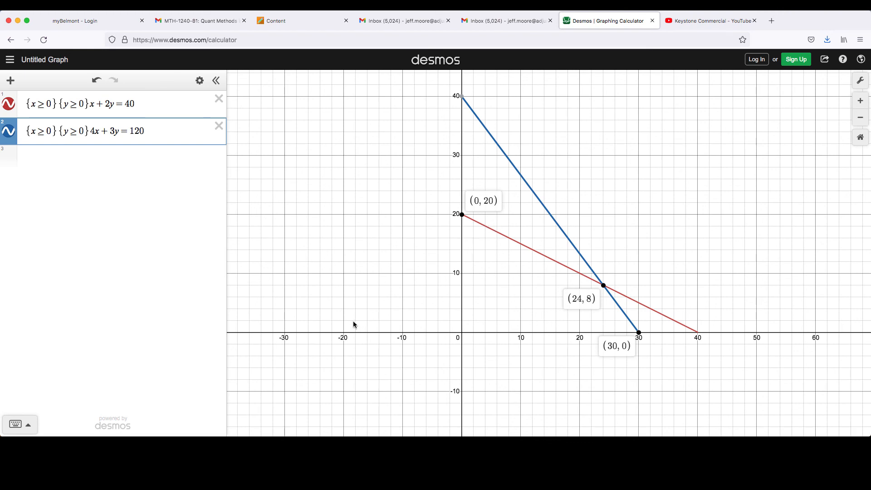
{"action": "mouse_move", "coordinate": [390, 361]}
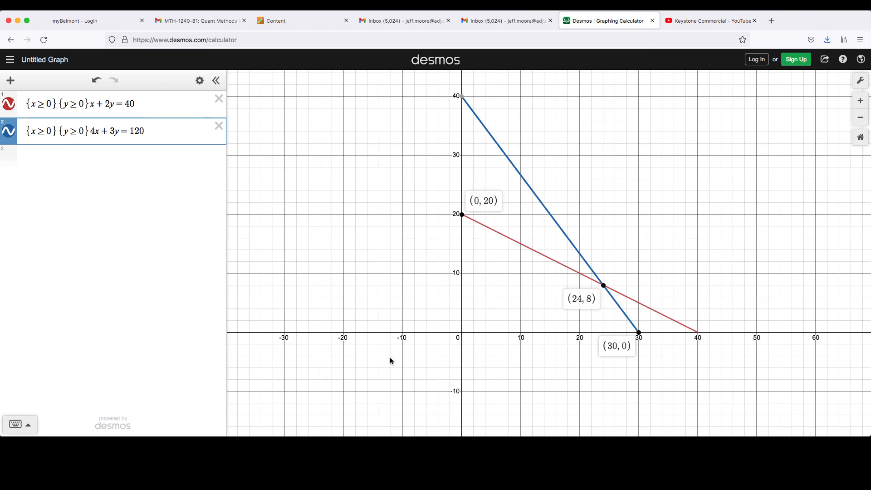
{"action": "mouse_move", "coordinate": [343, 276]}
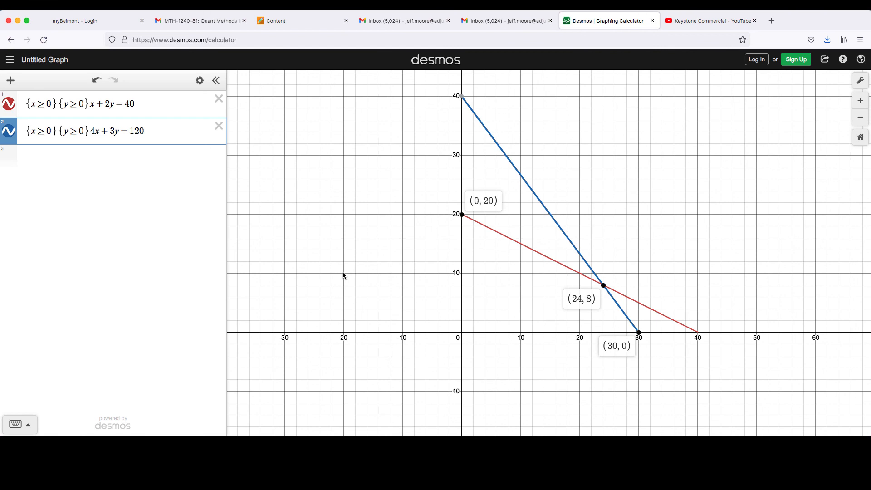
{"action": "mouse_move", "coordinate": [315, 310]}
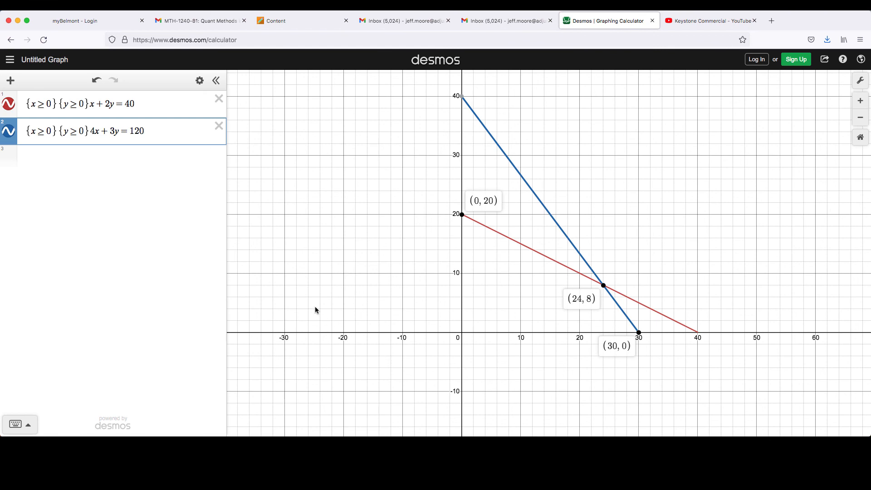
{"action": "mouse_move", "coordinate": [315, 307]}
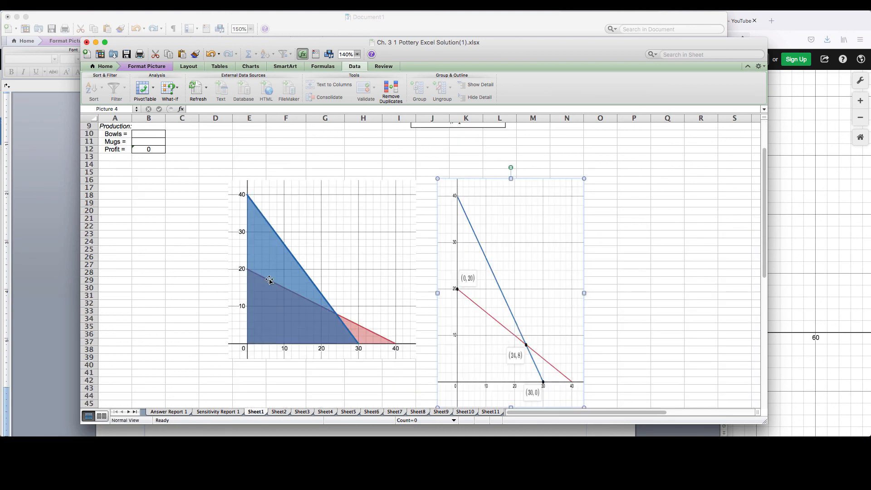
{"action": "mouse_move", "coordinate": [449, 301]}
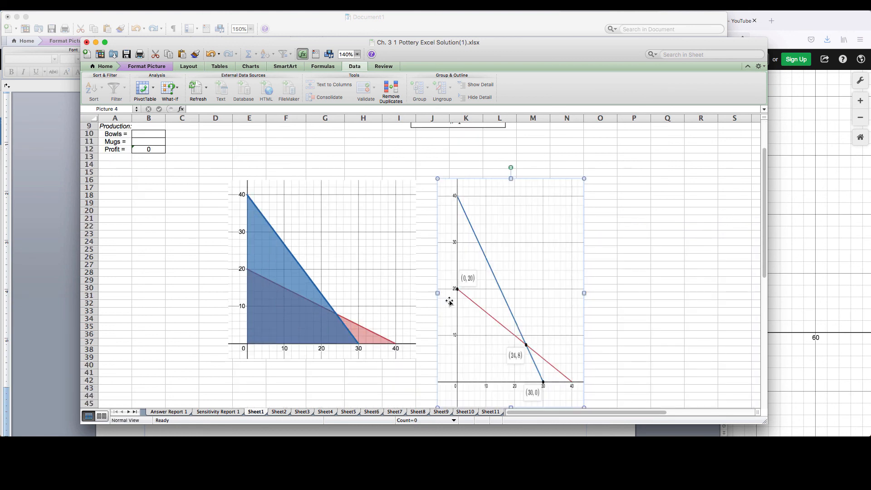
{"action": "mouse_move", "coordinate": [580, 293]}
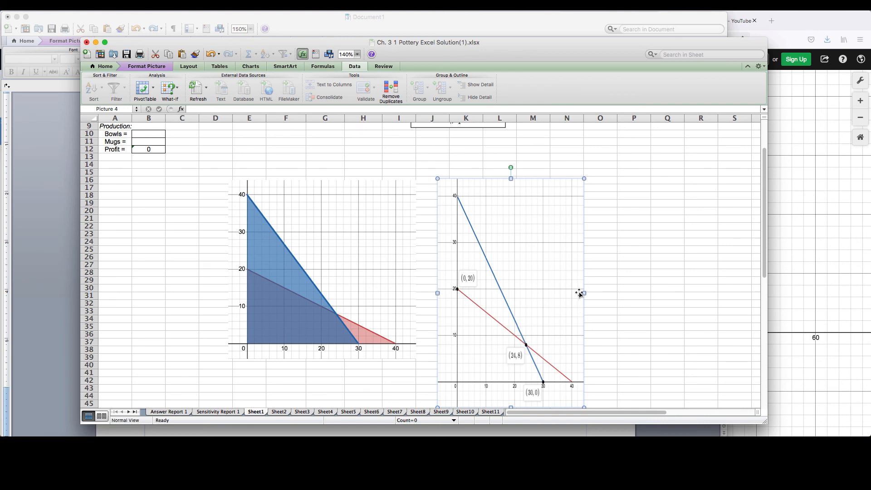